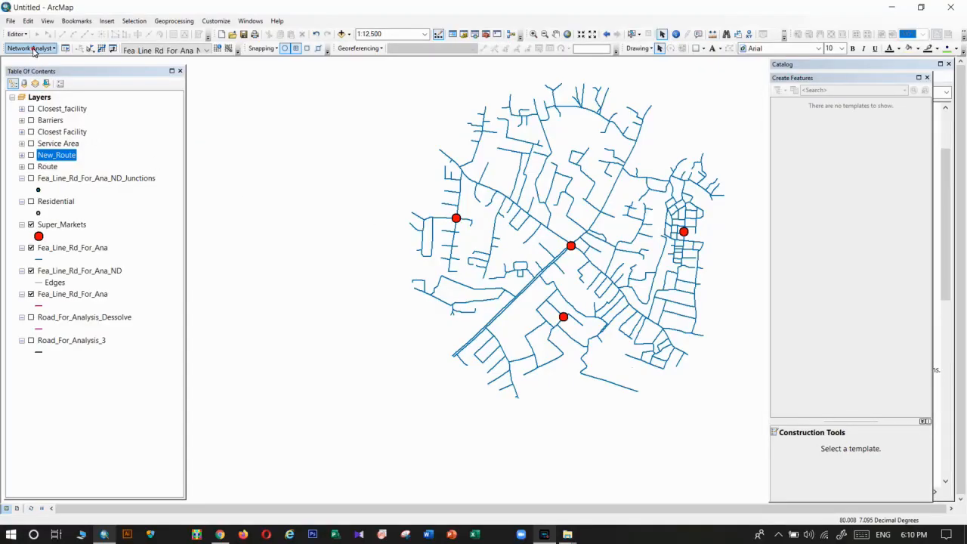
- Create an empty OD Cost Matrix layer and show its origins, destinations and barriers
click(29, 48)
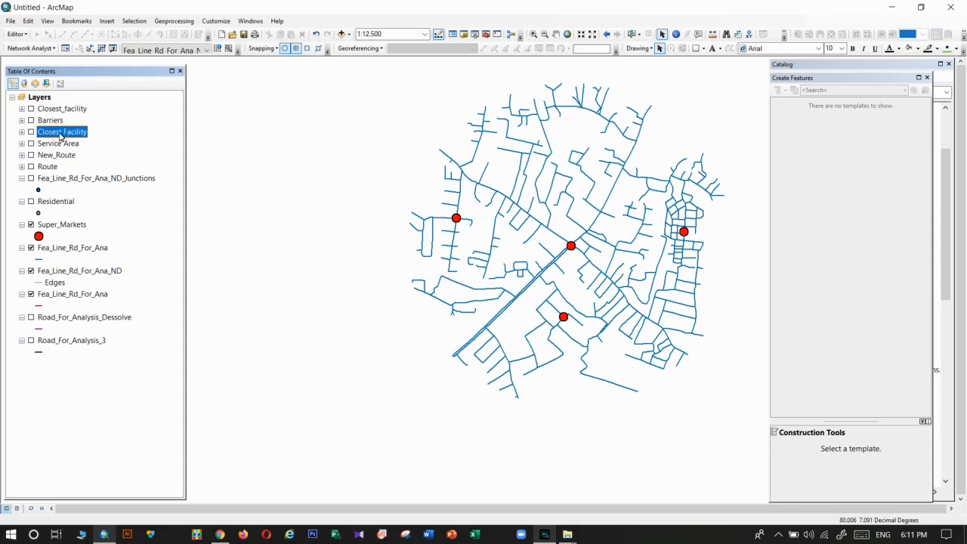
mouse_move(68, 155)
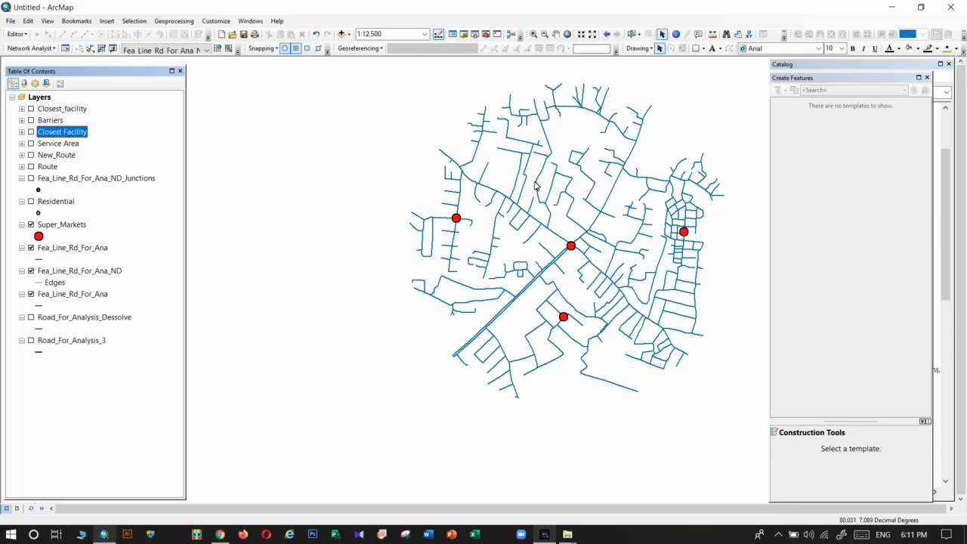
mouse_move(532, 172)
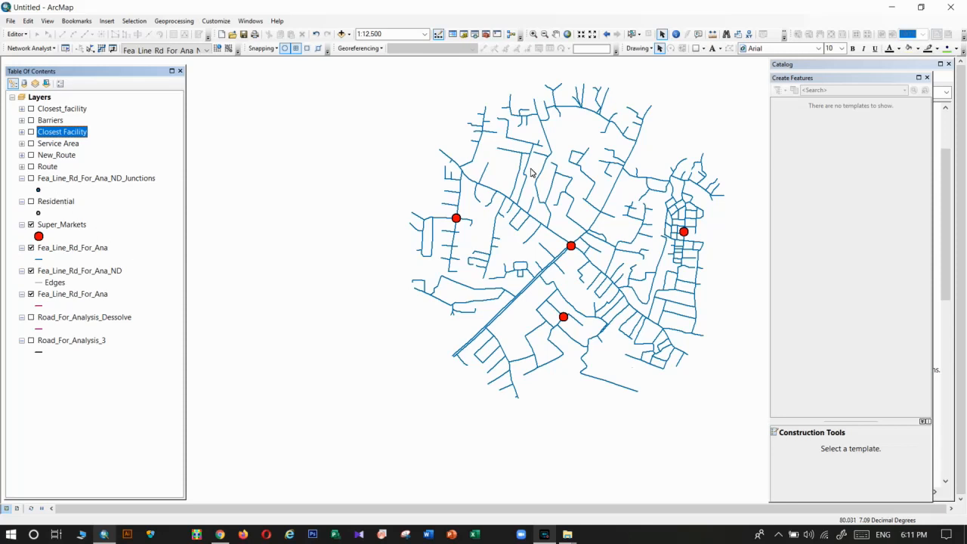
mouse_move(625, 189)
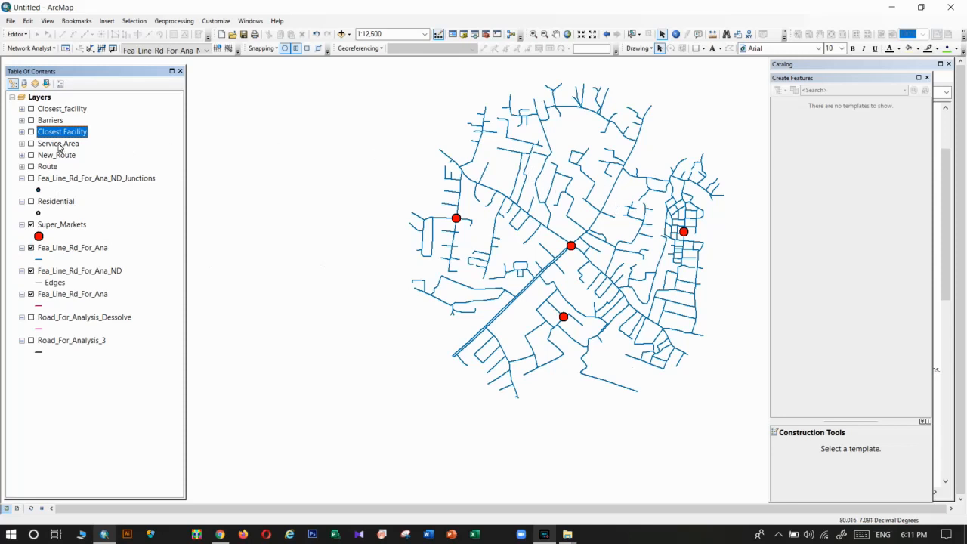
click(56, 155)
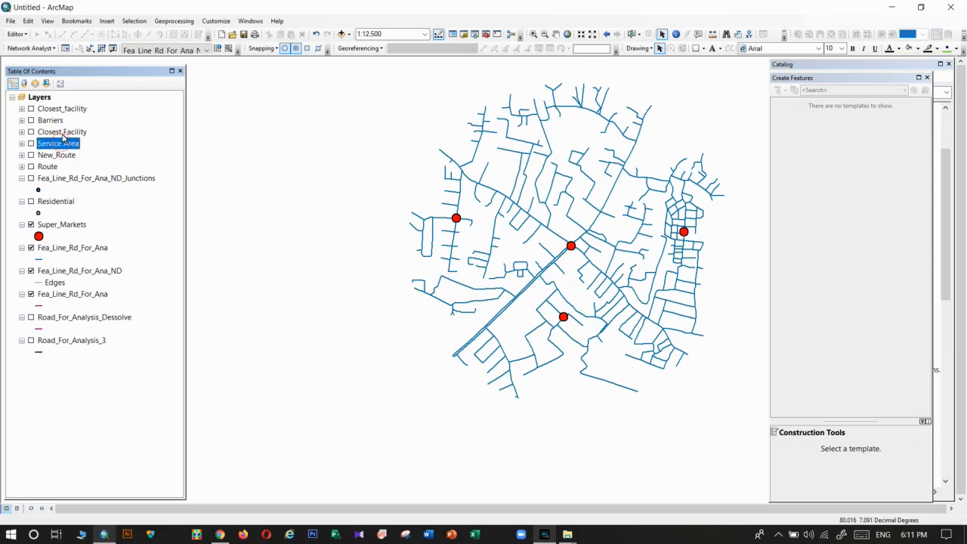
click(62, 131)
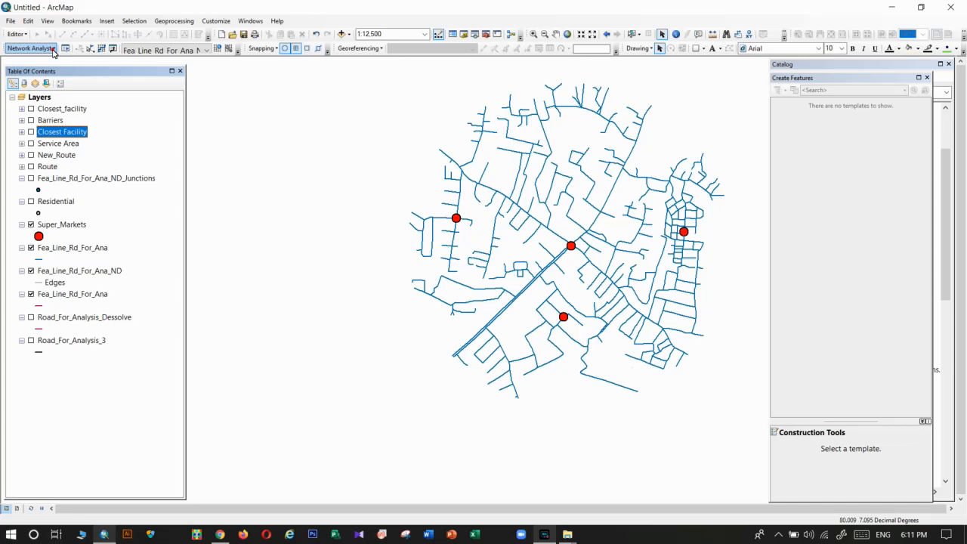
click(30, 47)
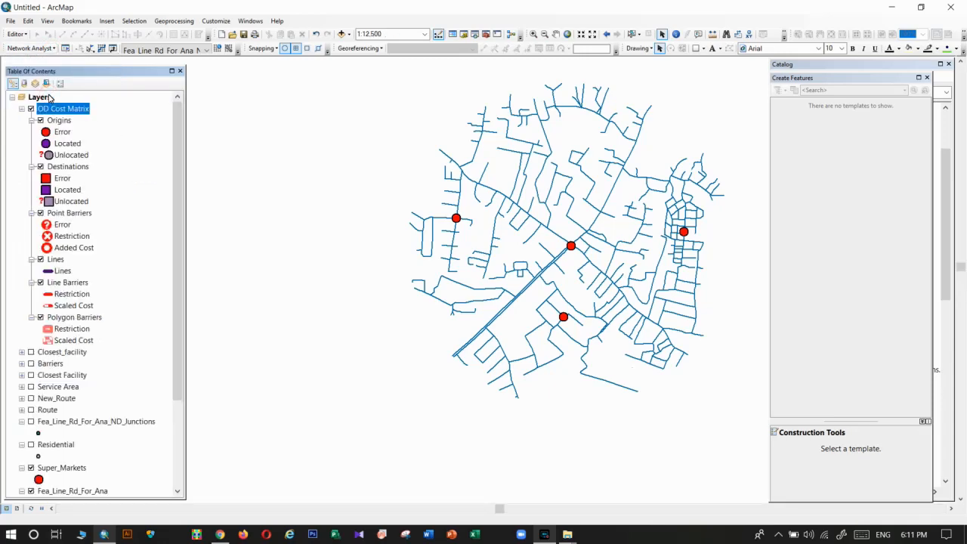
click(66, 47)
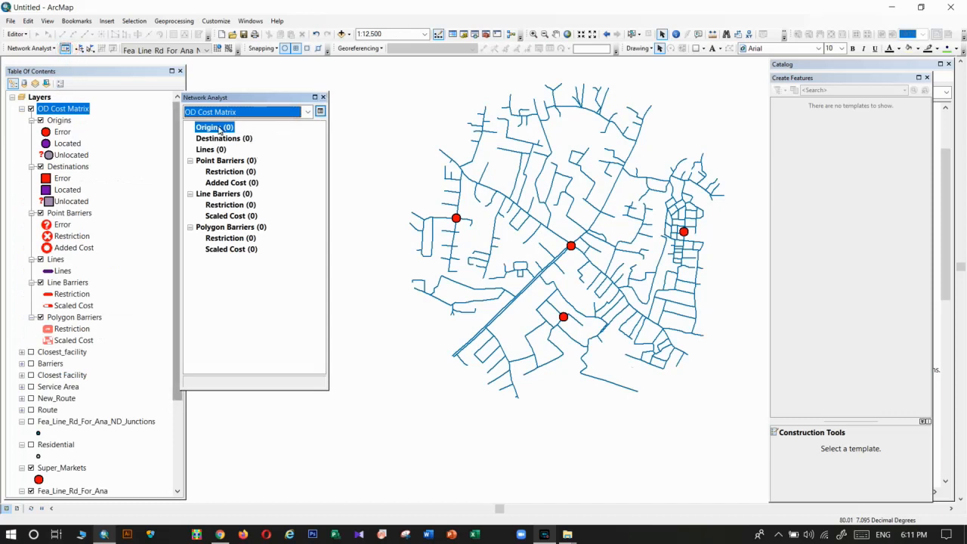
- Load the Super_Markets points into the OD Cost Matrix as origins
right_click(214, 127)
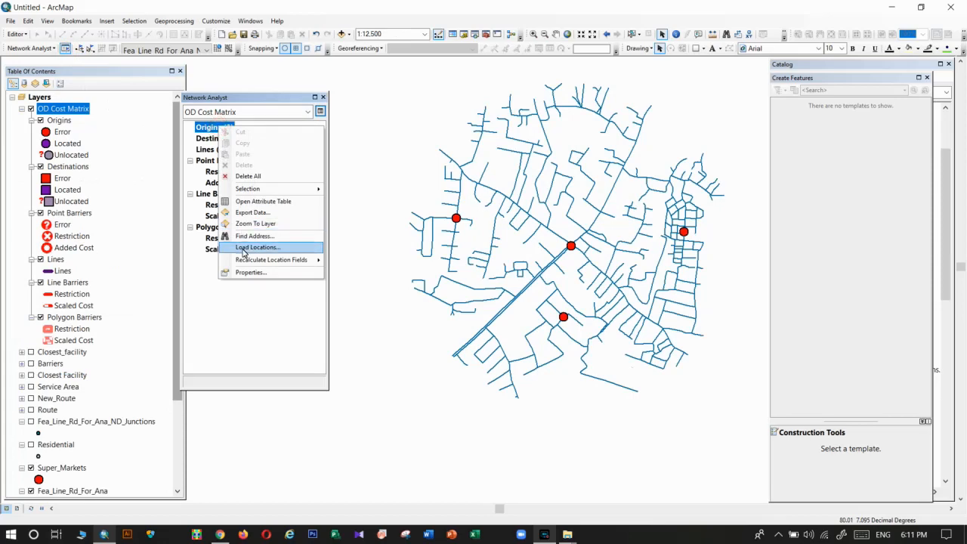
click(258, 247)
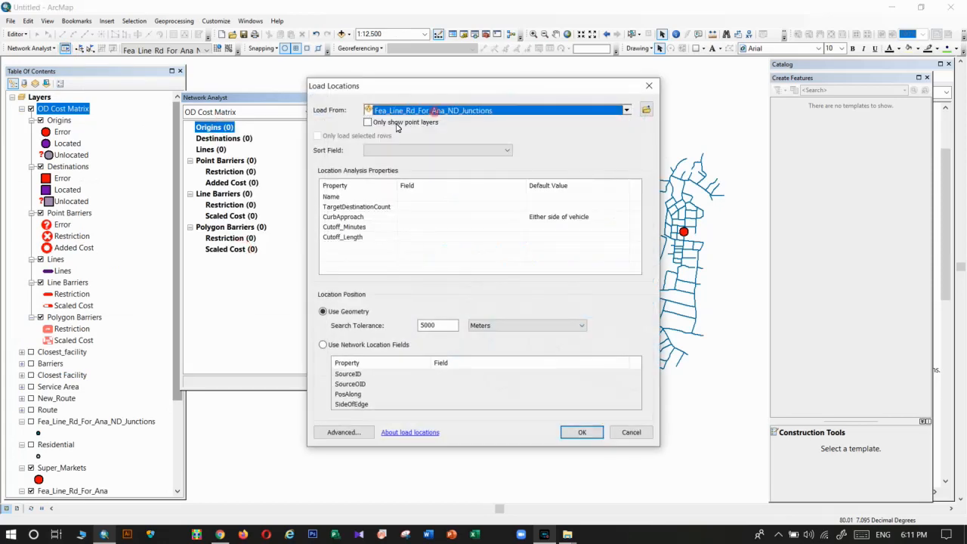
click(627, 111)
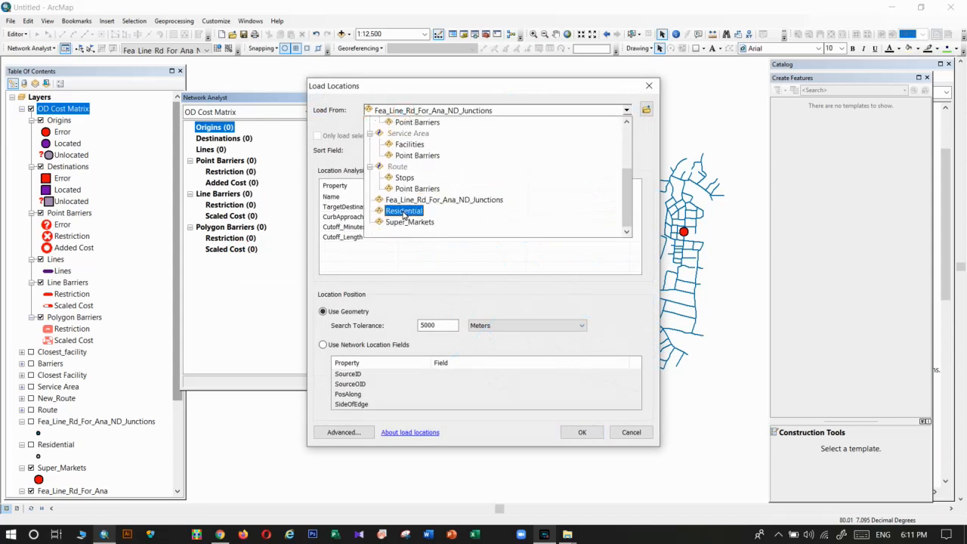
click(582, 432)
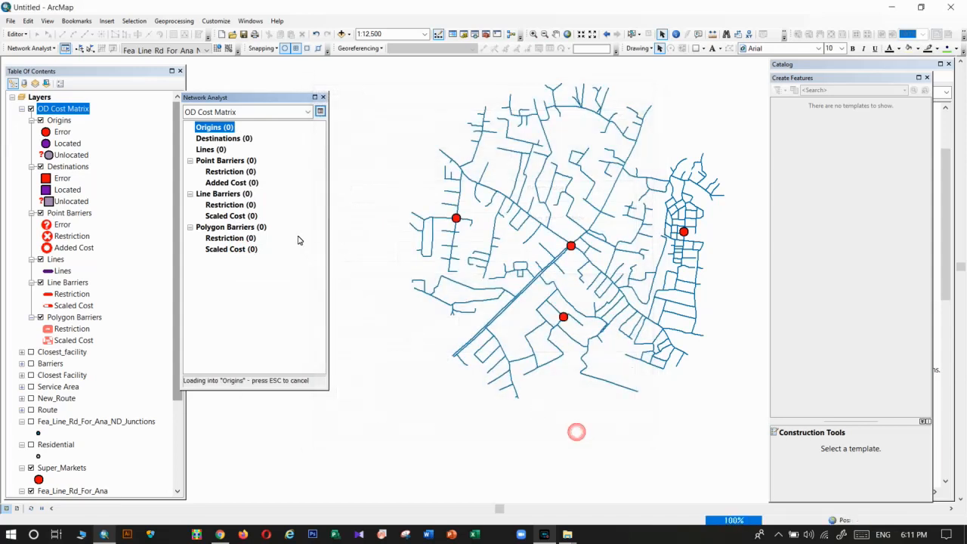
- Load the Residential layer as destinations, locating 2695 destination points
right_click(223, 139)
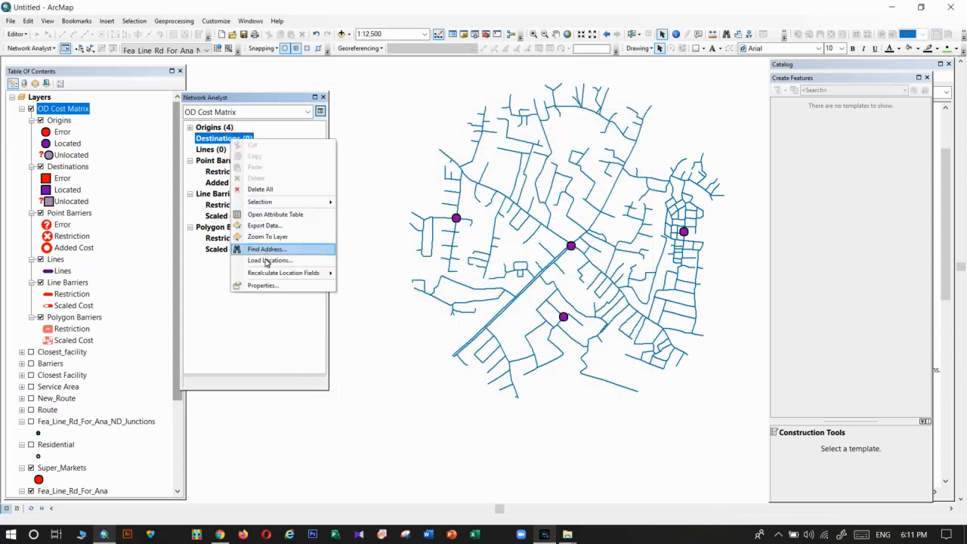
click(270, 261)
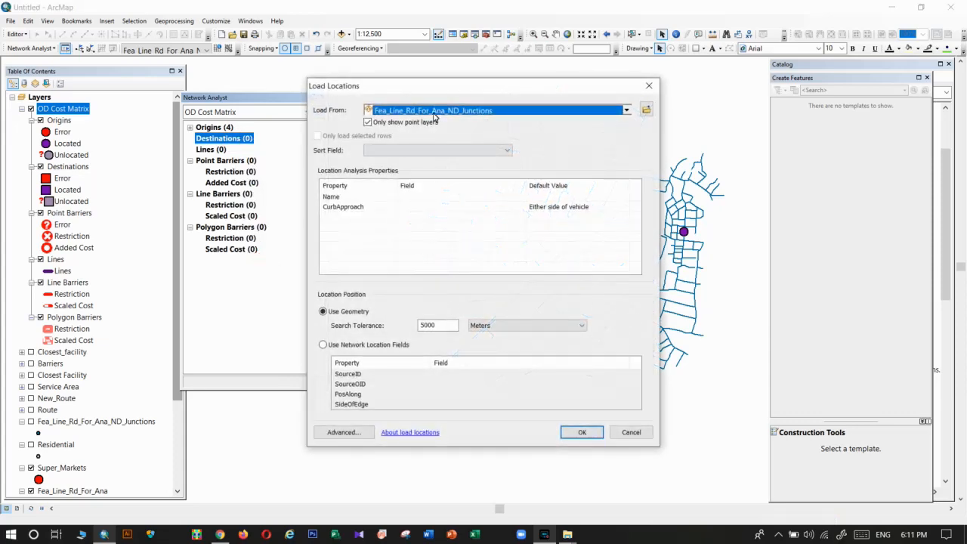
click(626, 110)
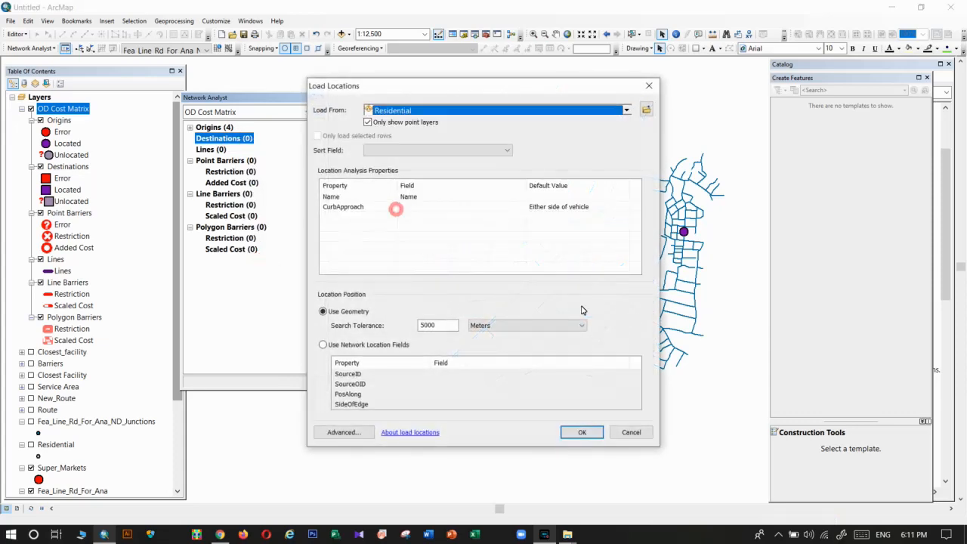
click(582, 431)
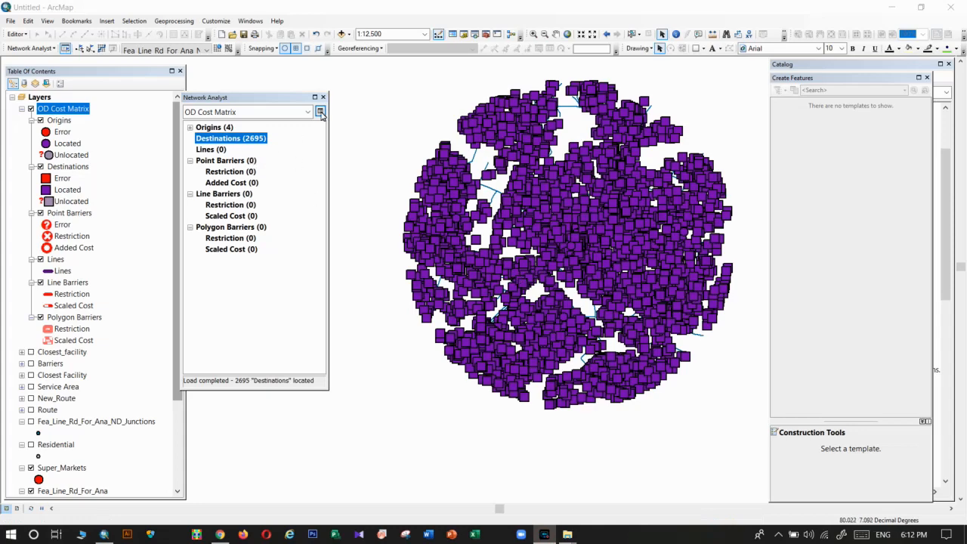
- In Analysis Settings, set impedance to Length (Meters) and default cutoff to 500
click(321, 112)
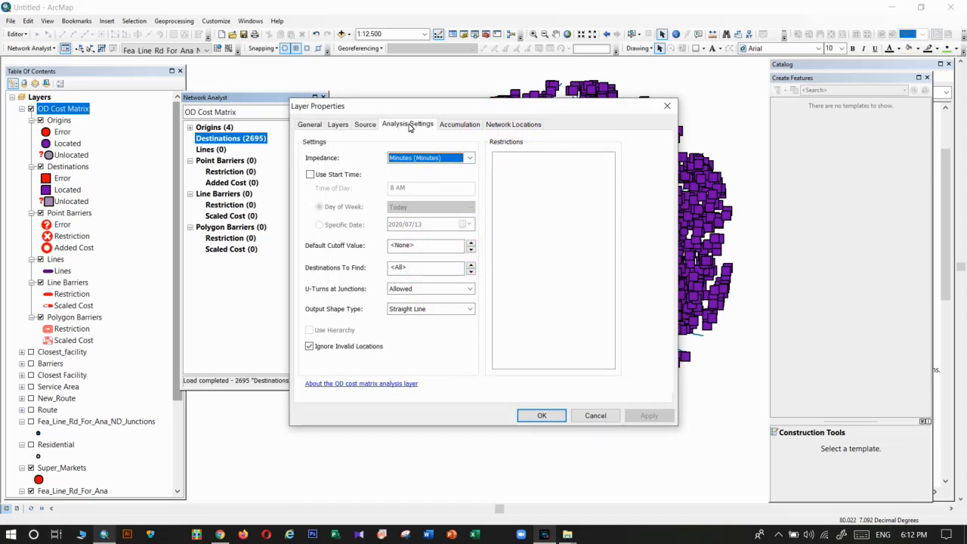
mouse_move(432, 150)
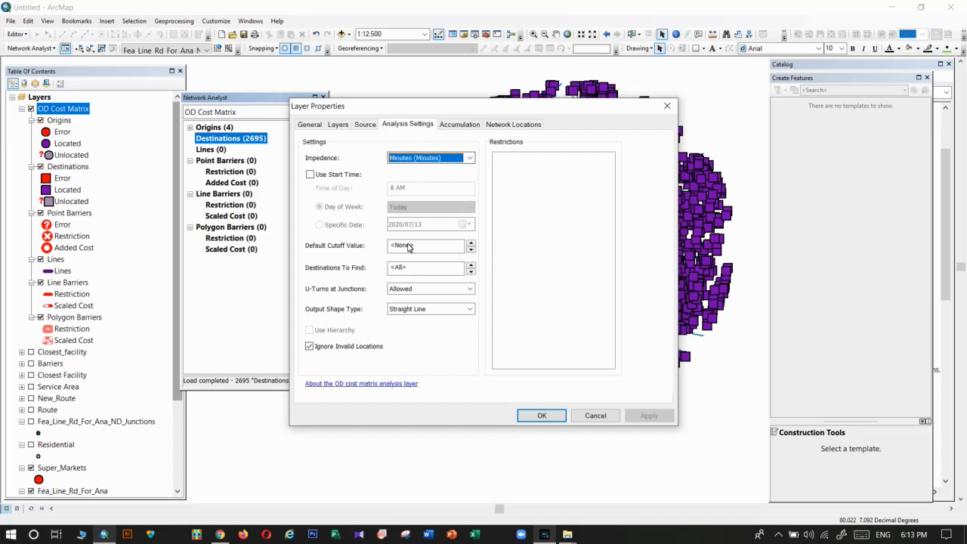
click(469, 157)
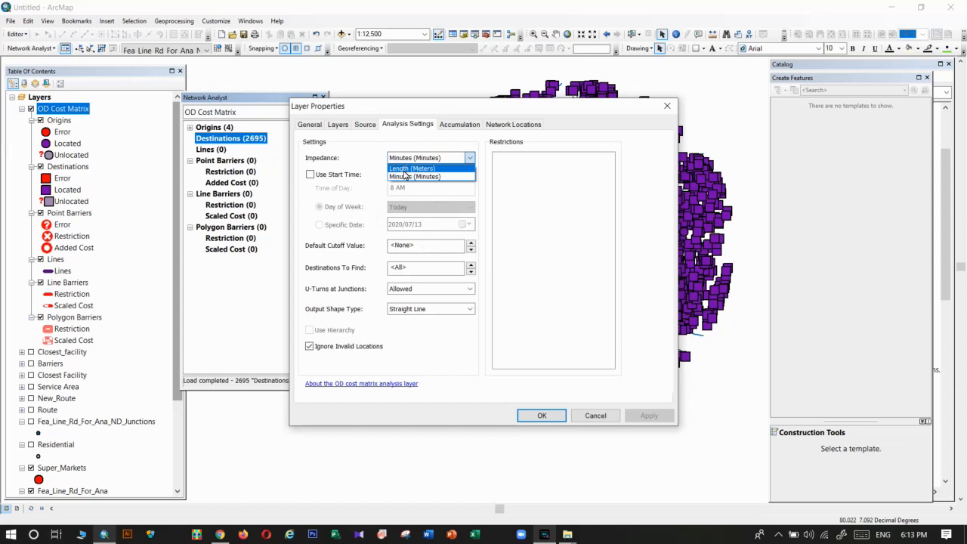
click(415, 176)
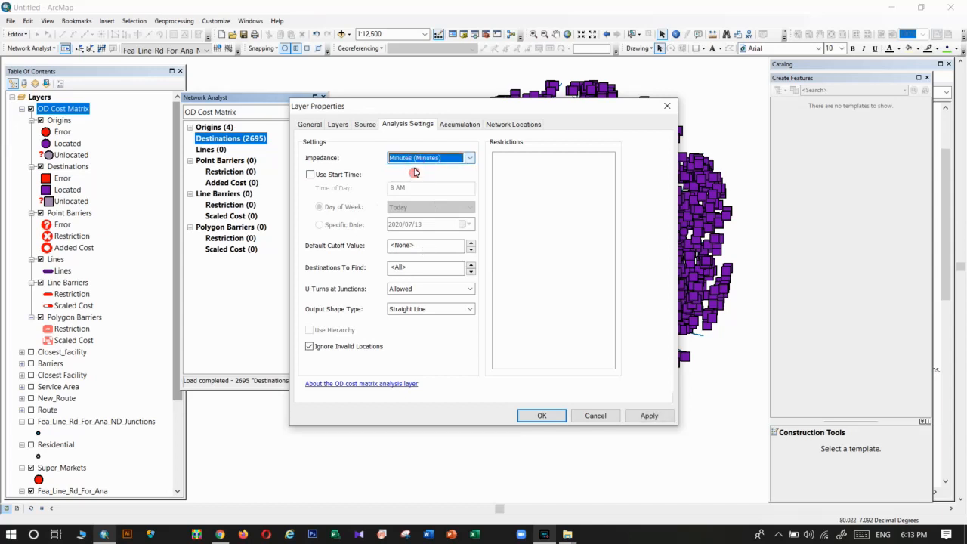
click(469, 157)
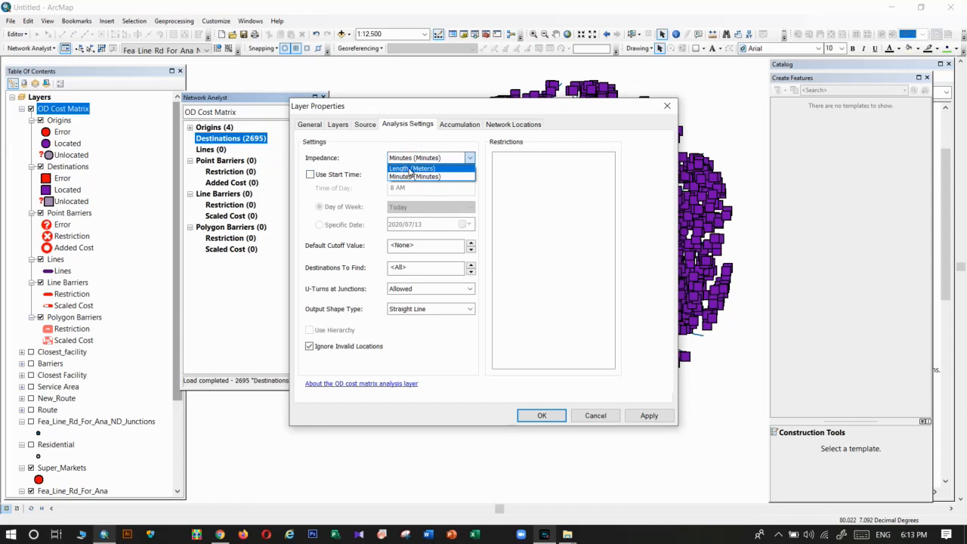
click(412, 168)
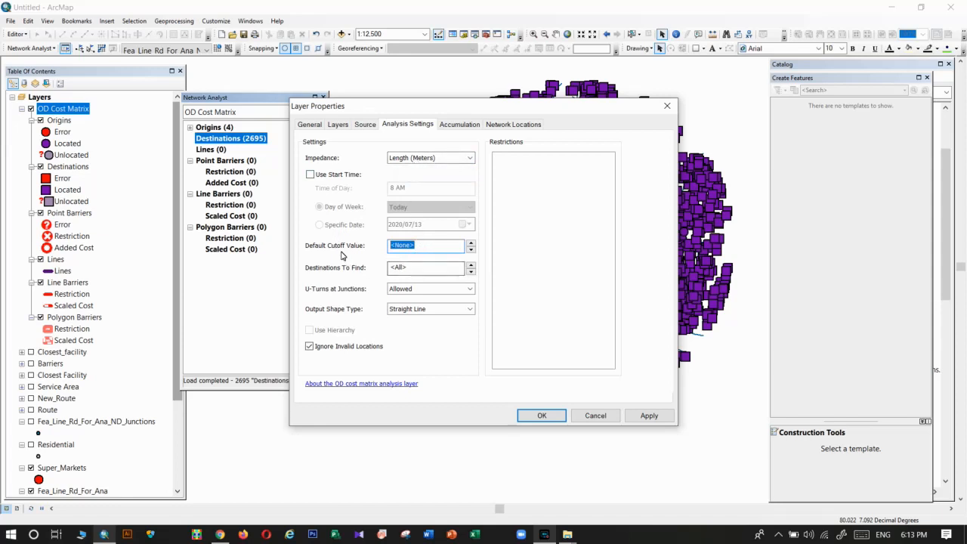
click(426, 245)
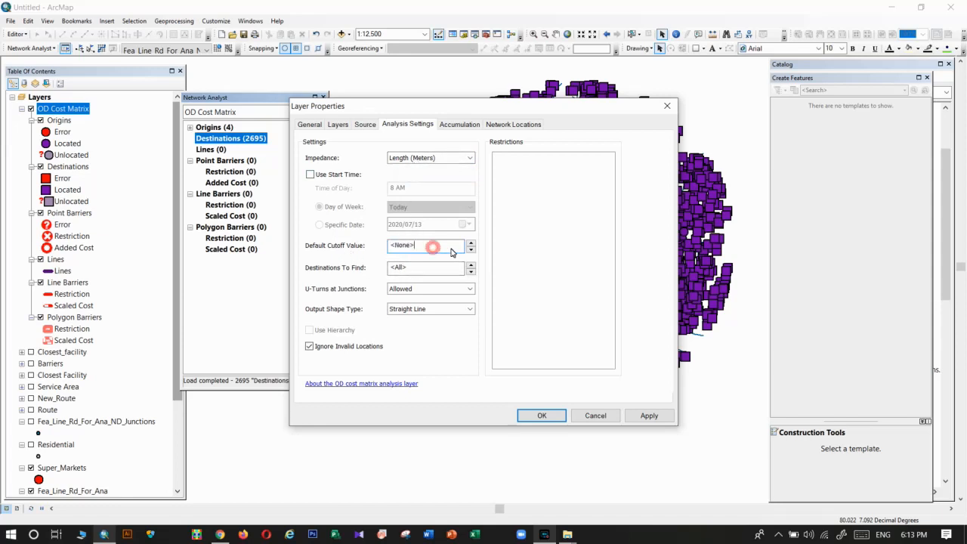
text(500)
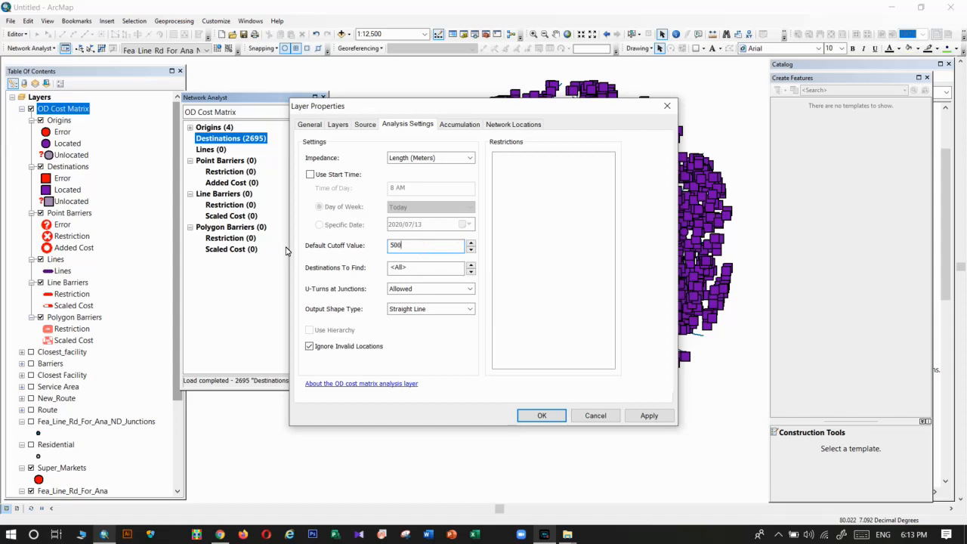
mouse_move(537, 426)
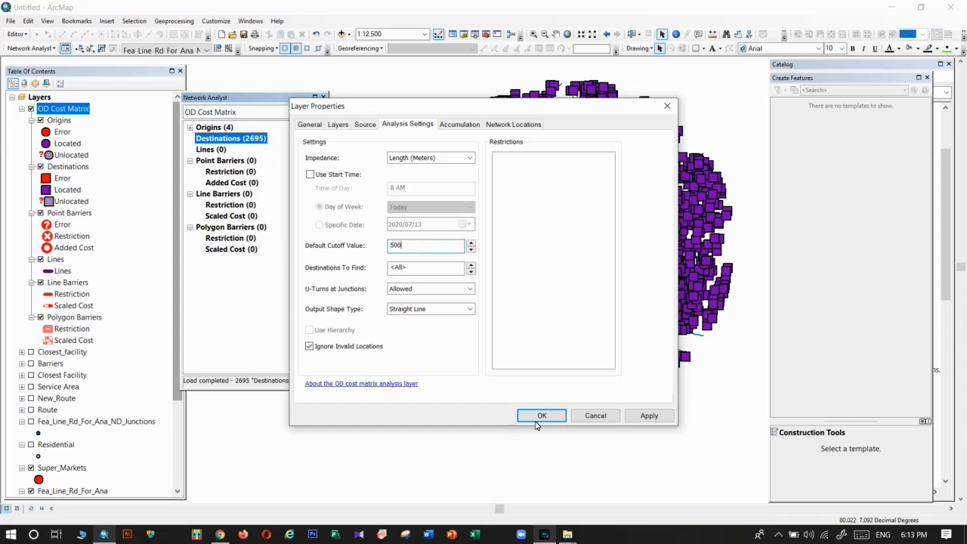
mouse_move(542, 416)
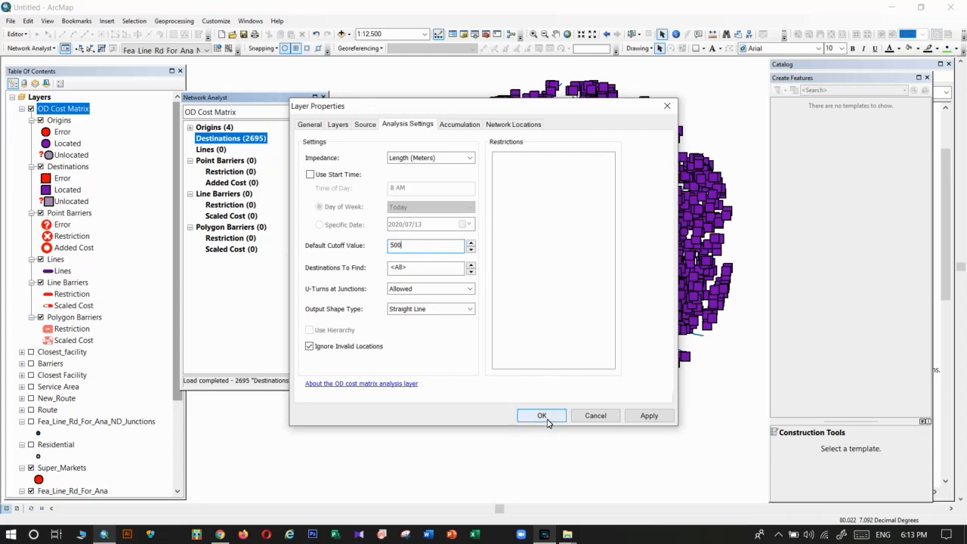
- Apply the 500 m settings and solve, yielding 1212 lines, then bring up the Lines options
click(542, 416)
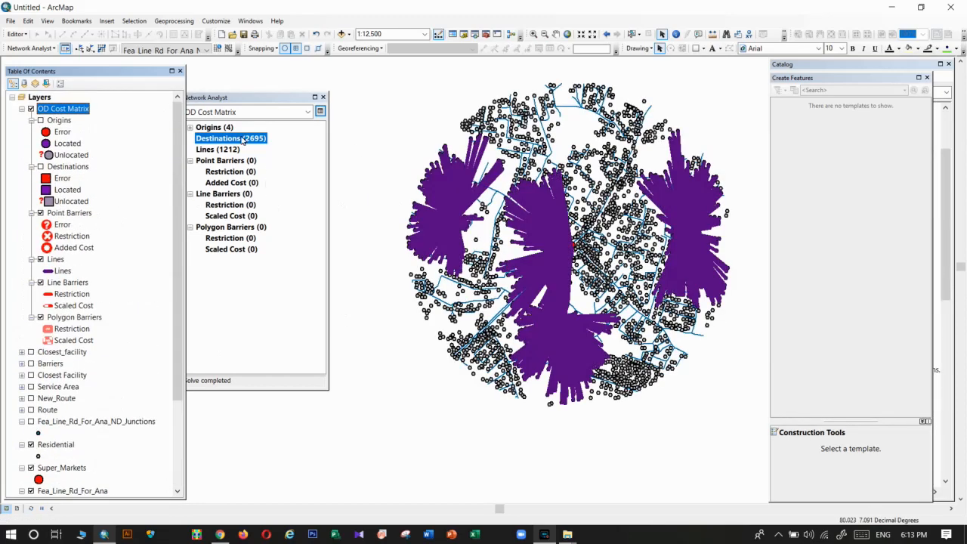
right_click(217, 149)
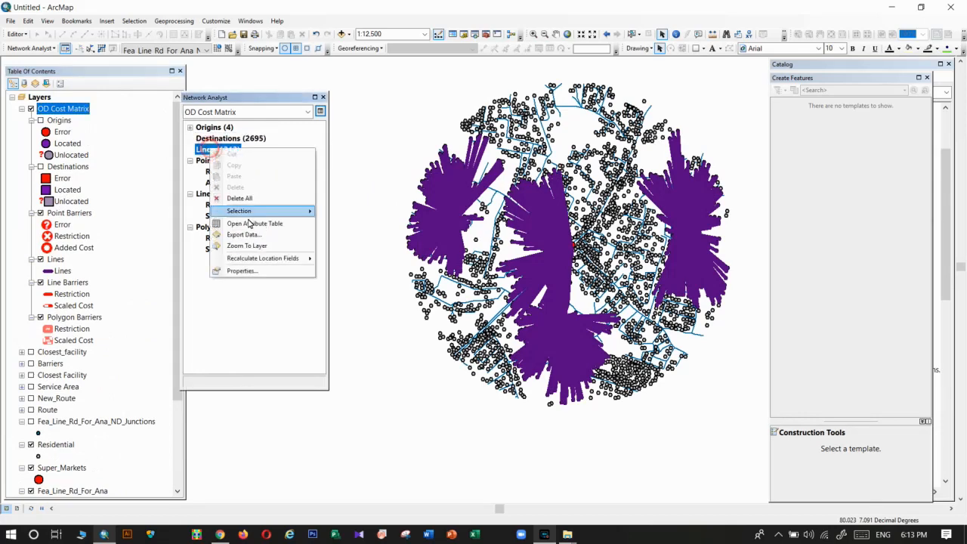
- Export all 1212 lines to Export_Output.shp and add the layer to the map
click(243, 234)
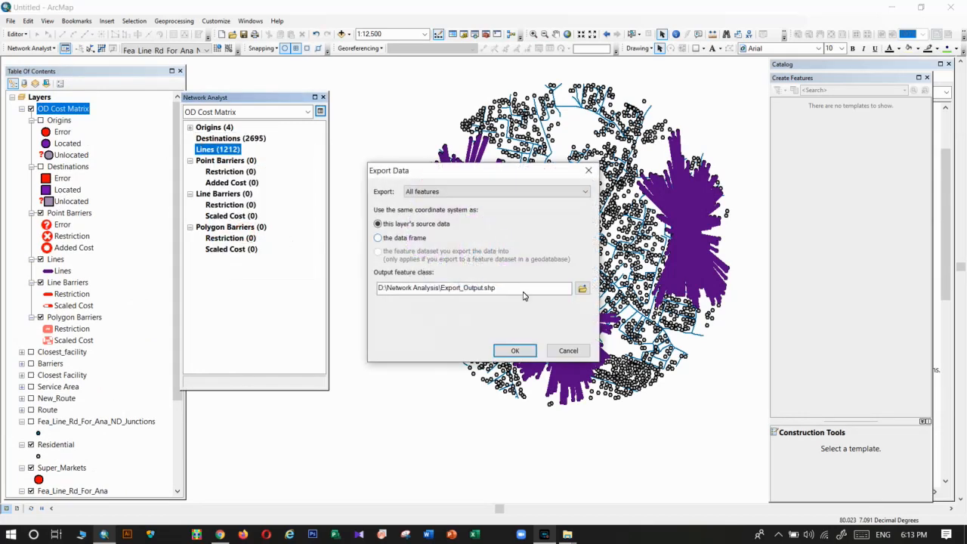
click(515, 350)
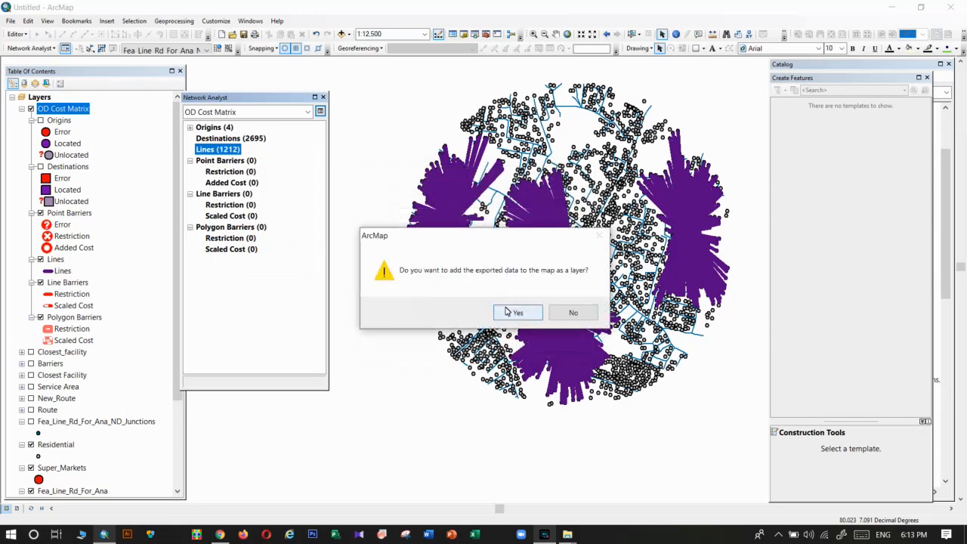
click(517, 312)
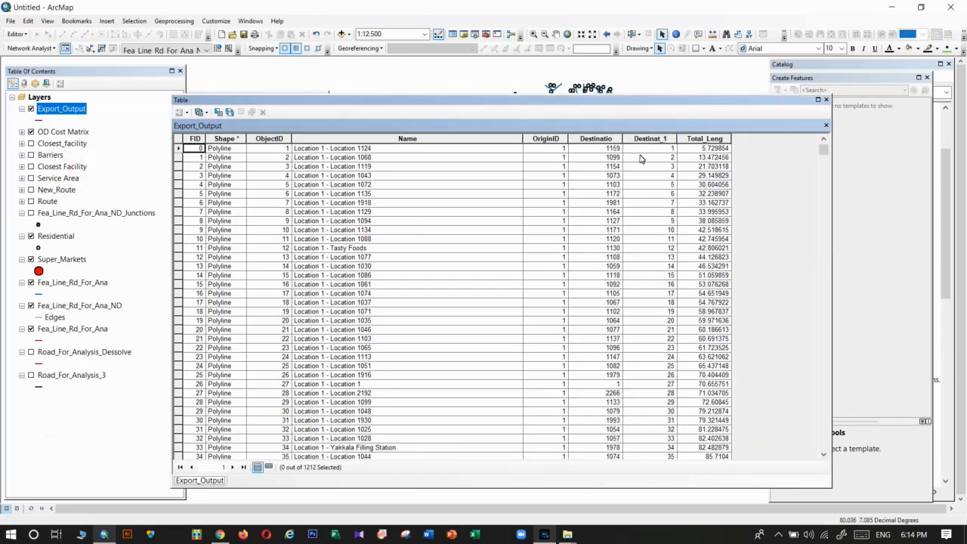
click(179, 148)
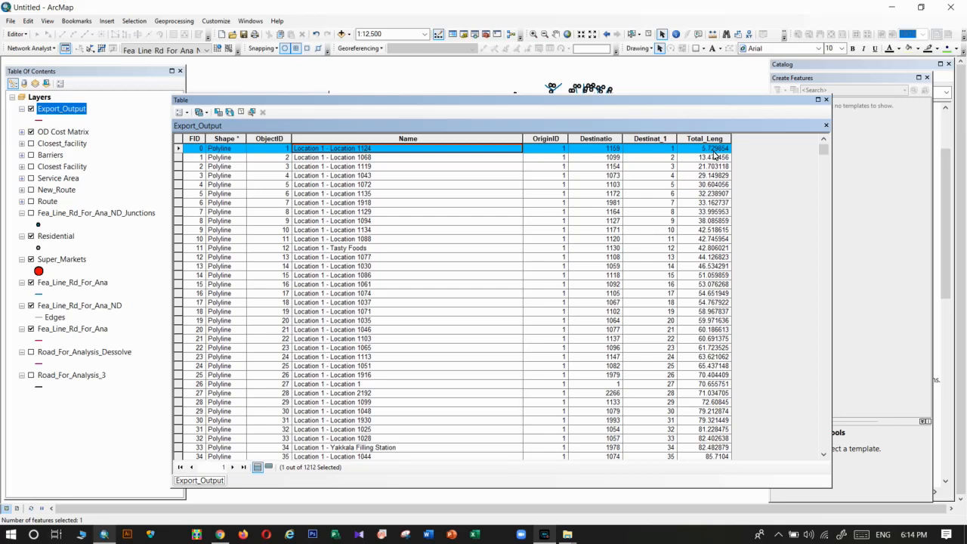
mouse_move(415, 155)
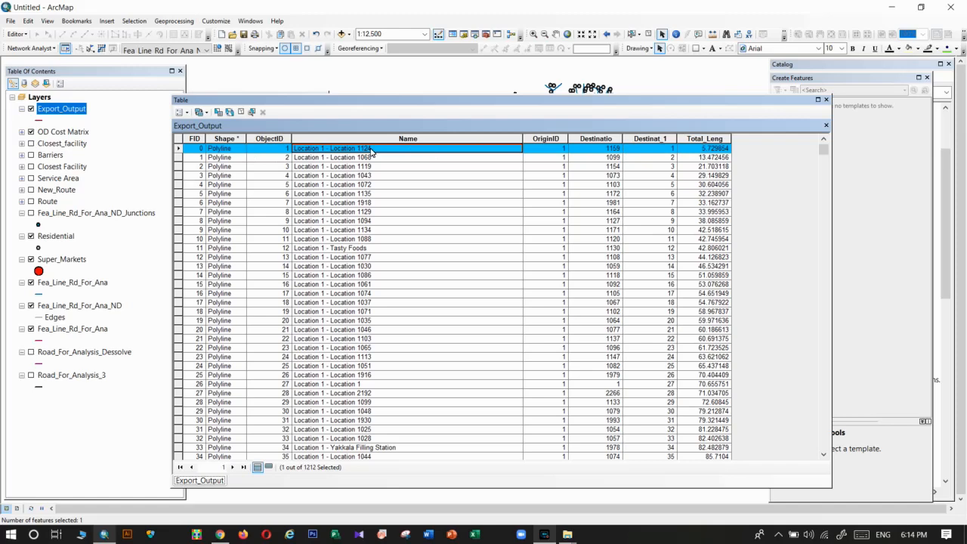
mouse_move(399, 309)
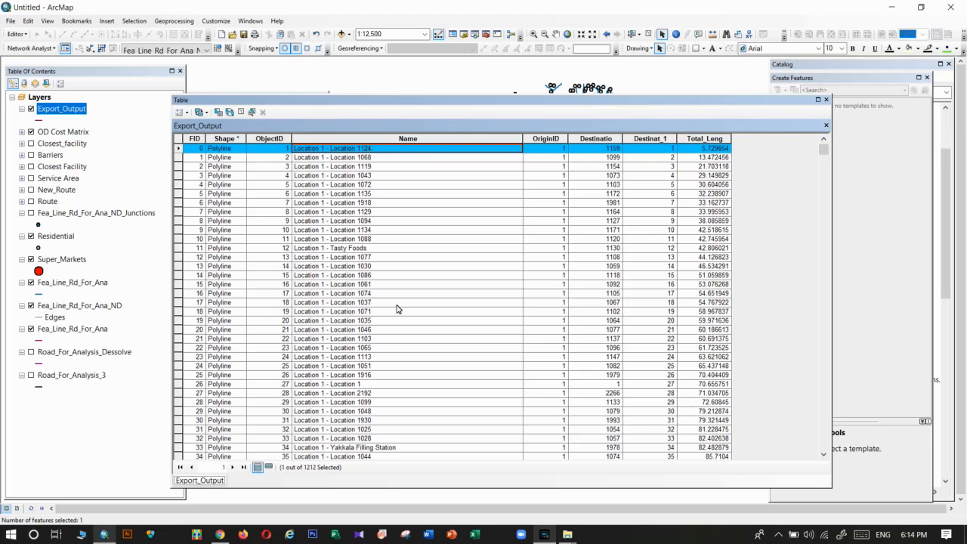
scroll(down, 3)
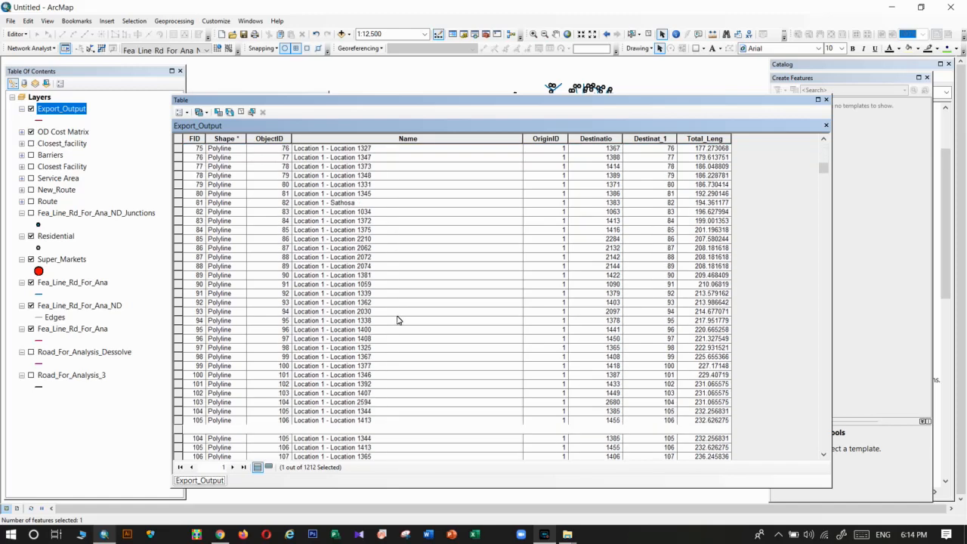
scroll(down, 3)
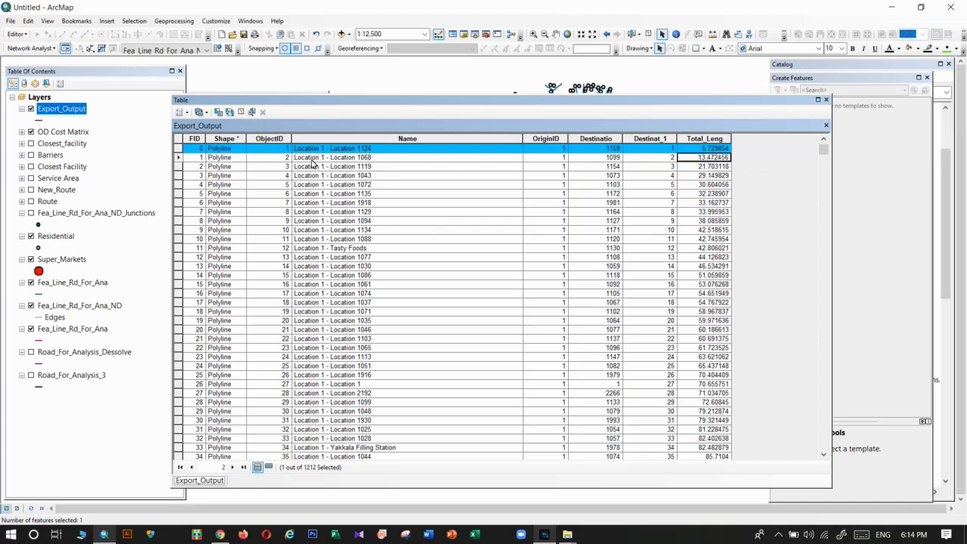
click(333, 157)
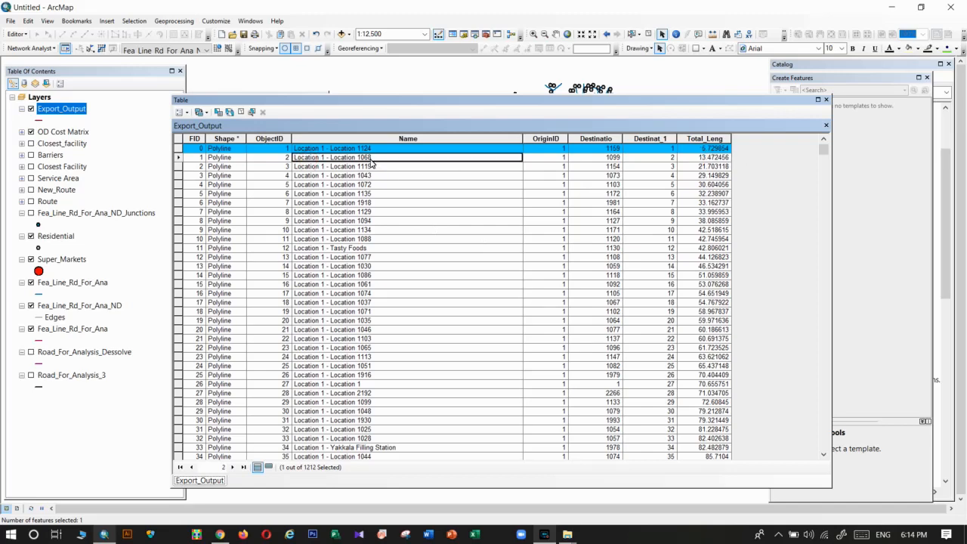
scroll(down, 3)
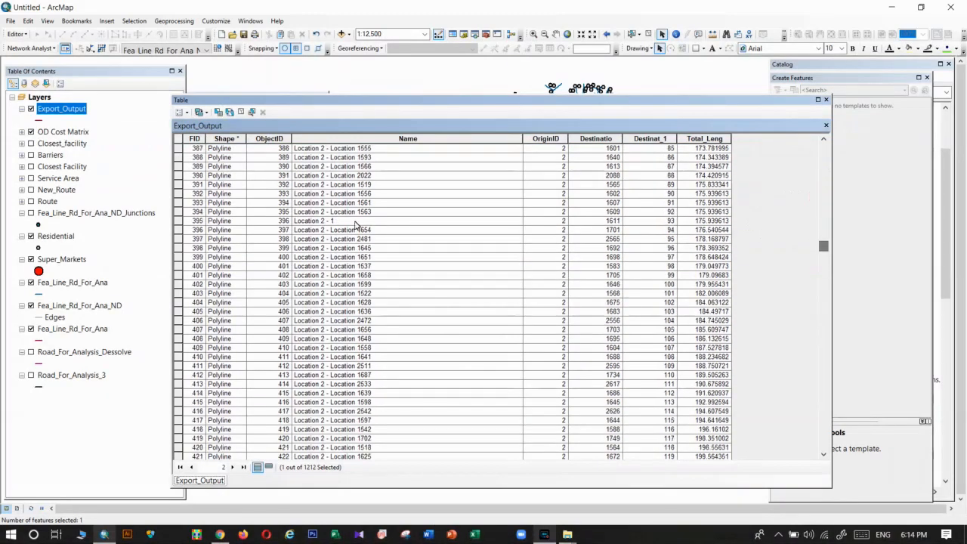
mouse_move(824, 248)
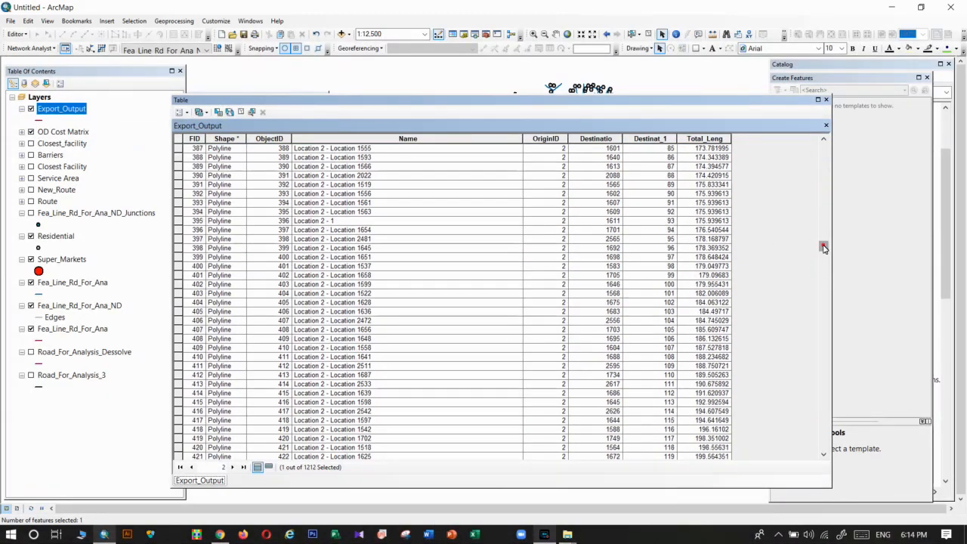
scroll(down, 3)
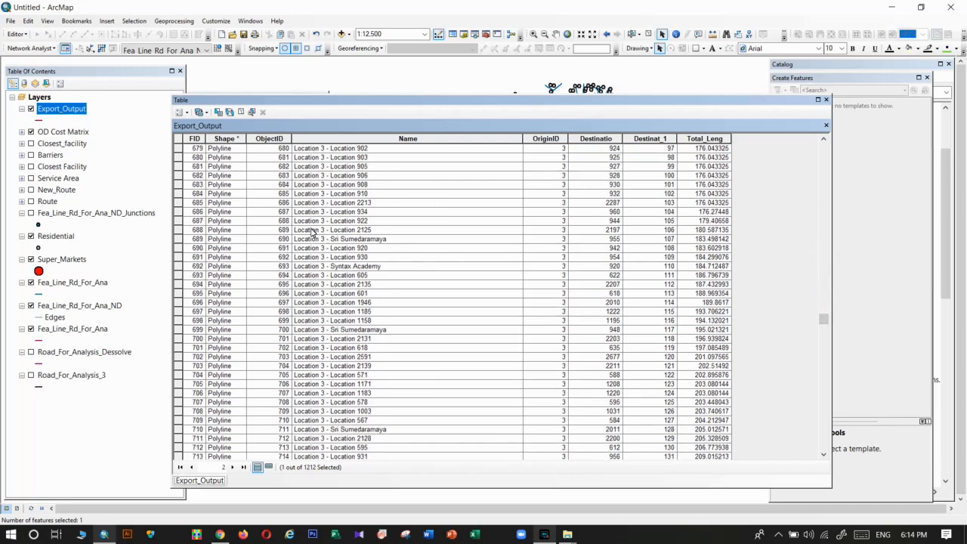
mouse_move(325, 231)
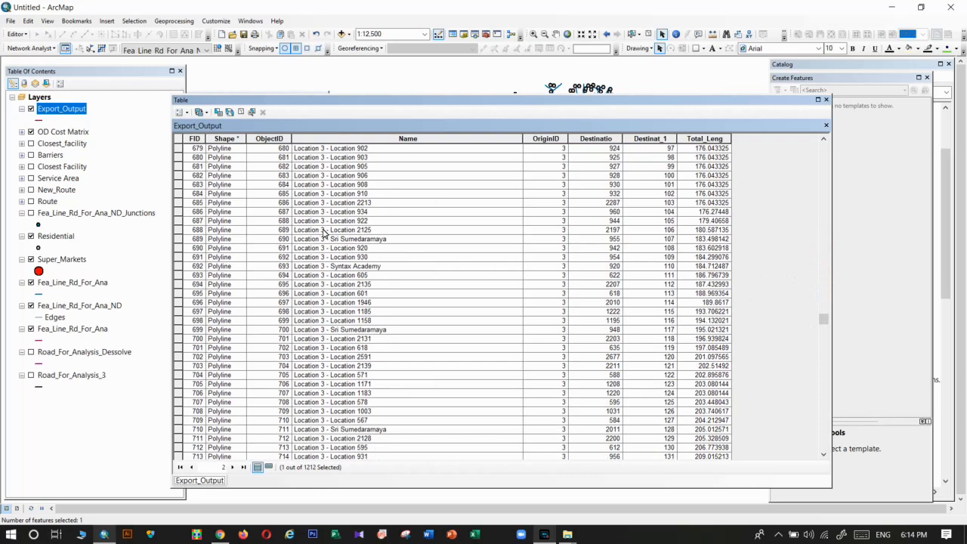
mouse_move(345, 238)
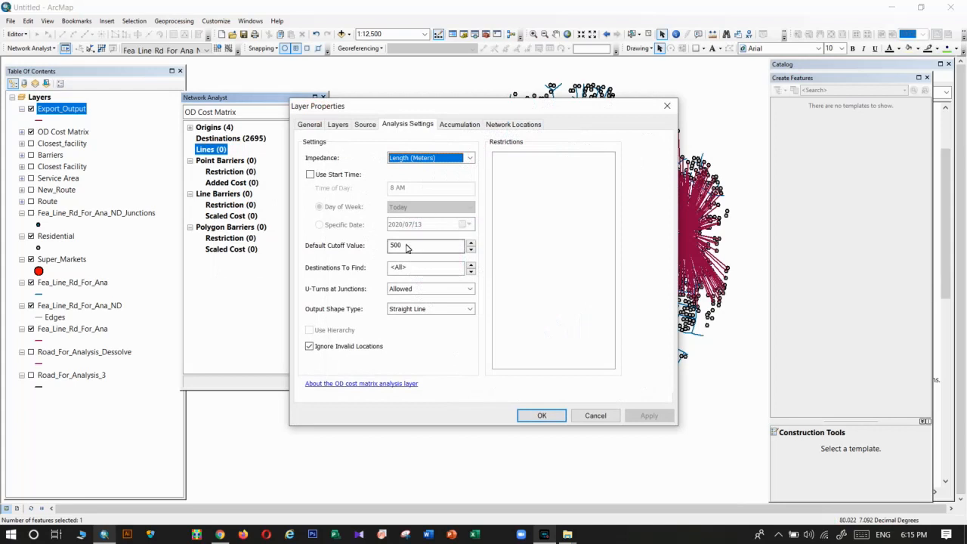
- Change impedance to Minutes and the default cutoff from 500 to 1, then apply
click(430, 158)
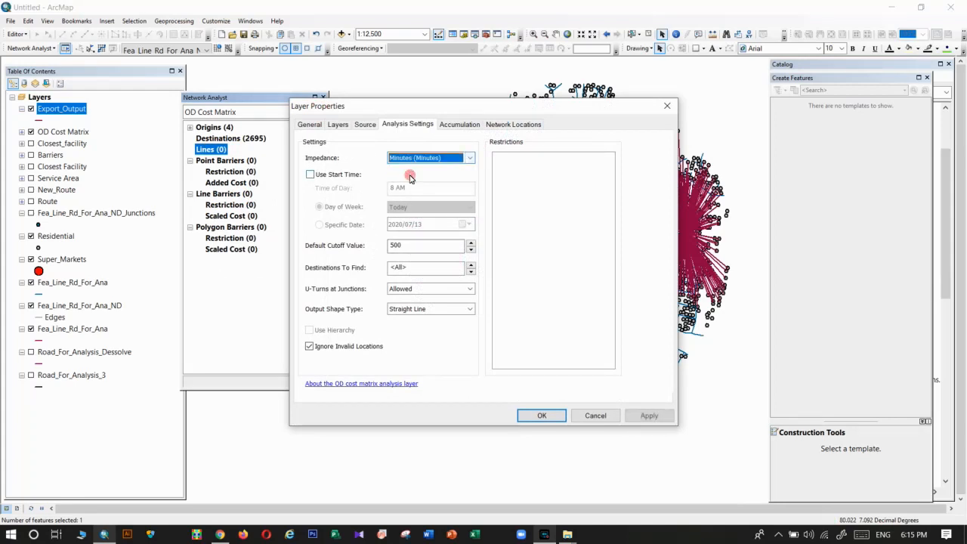
click(425, 245)
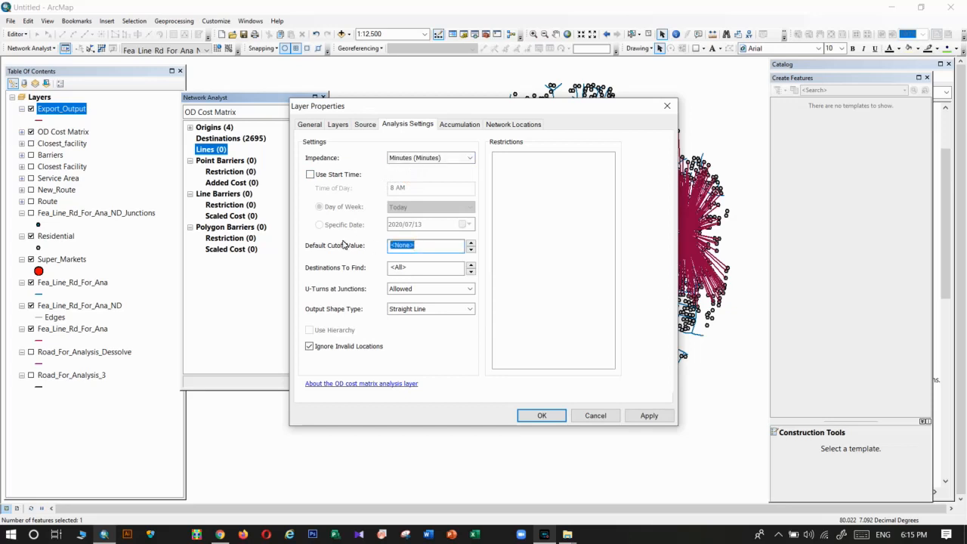
text(1)
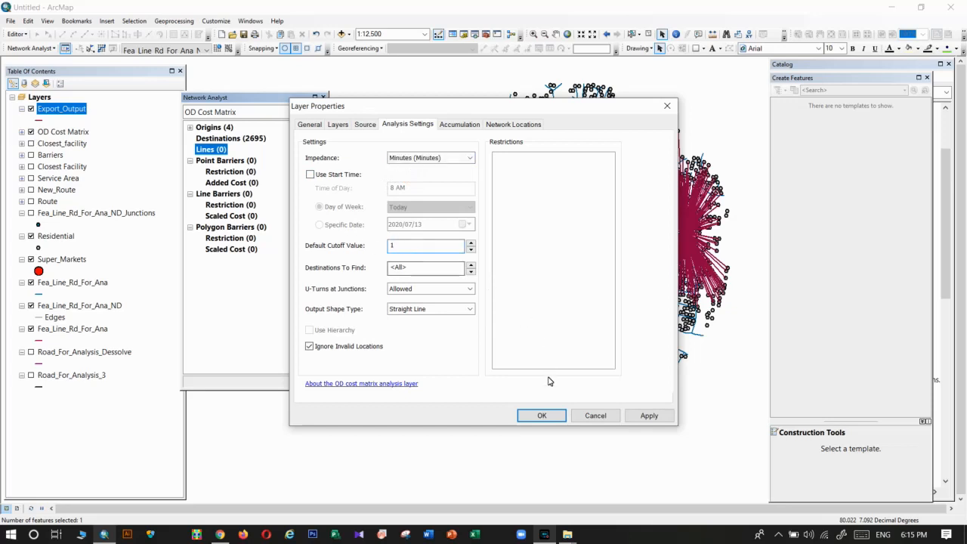
click(542, 416)
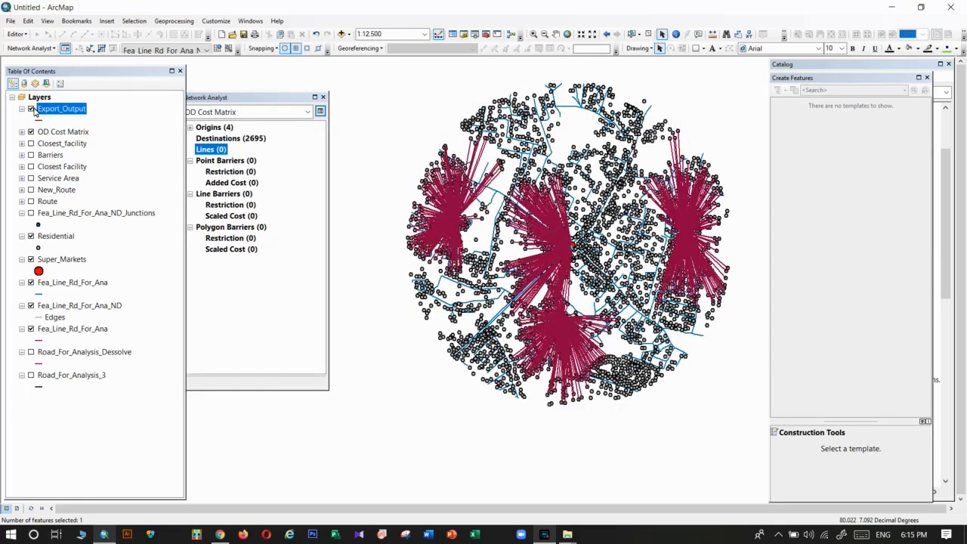
- Hide the Export_Output layer and move Residential above the 1772 OD lines
click(101, 48)
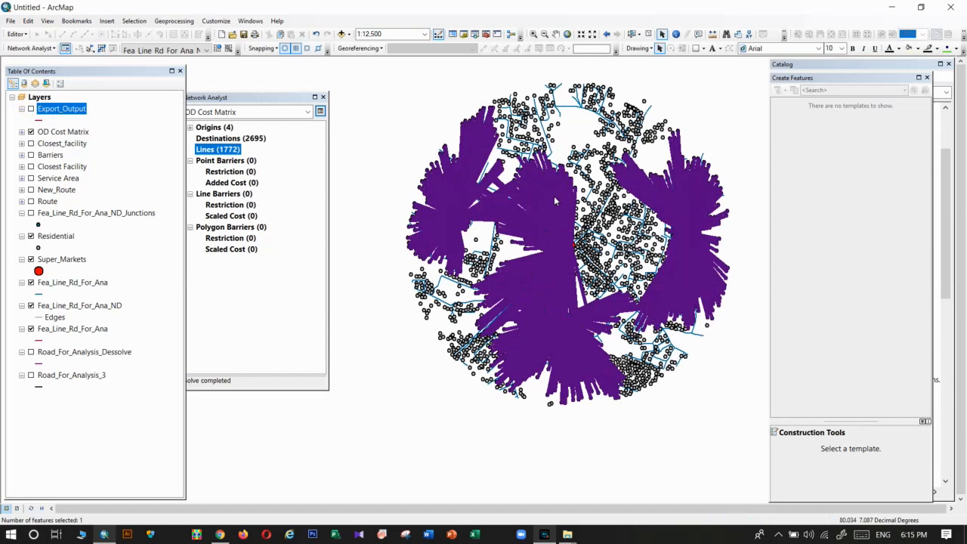
mouse_move(556, 201)
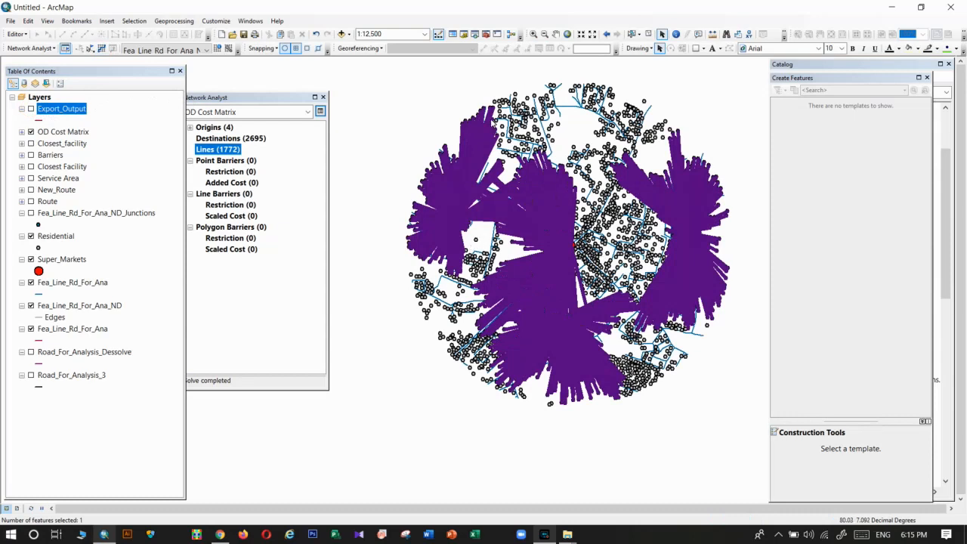
click(55, 236)
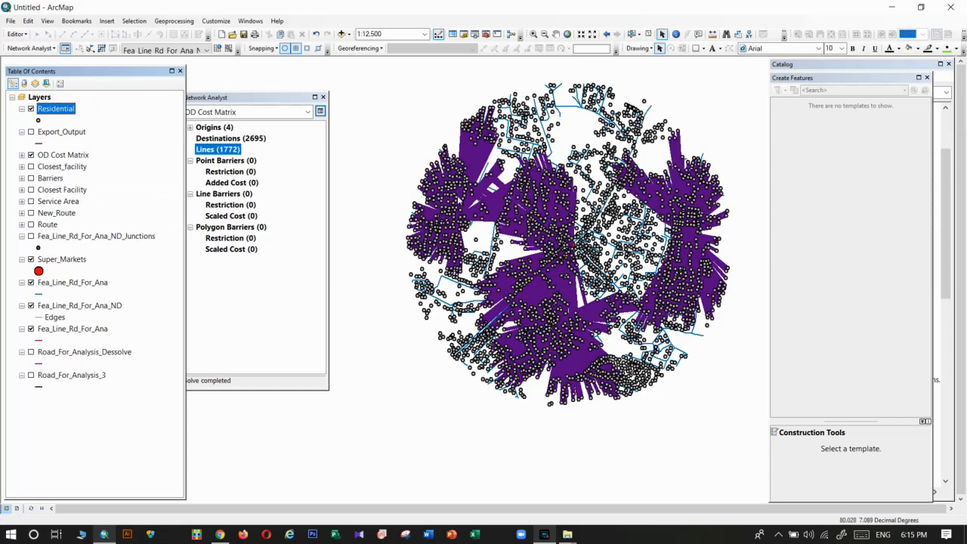
mouse_move(459, 216)
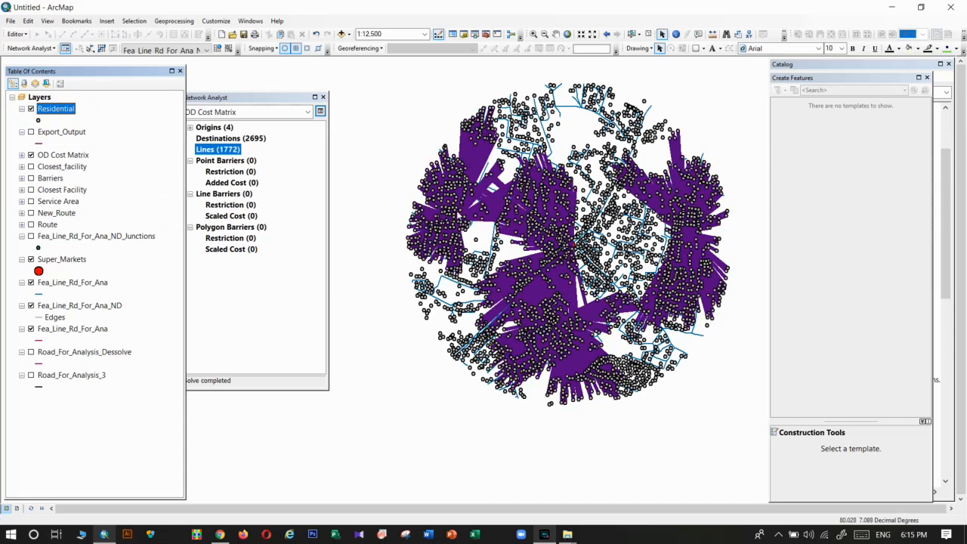
mouse_move(540, 233)
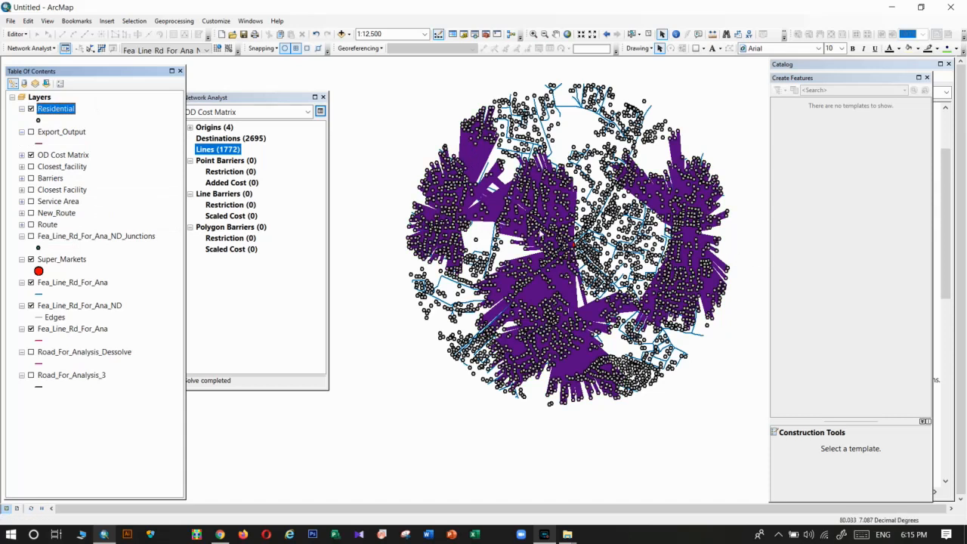
mouse_move(542, 233)
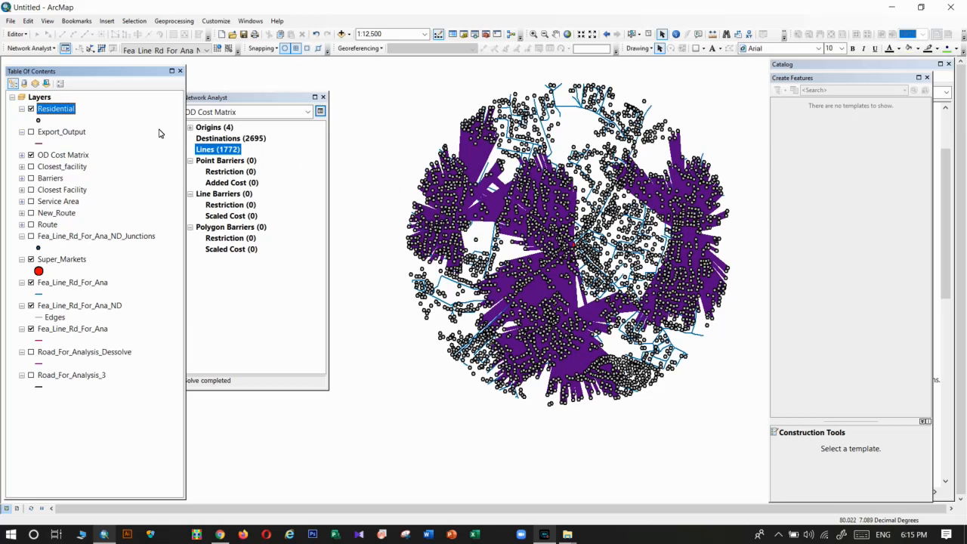
mouse_move(103, 124)
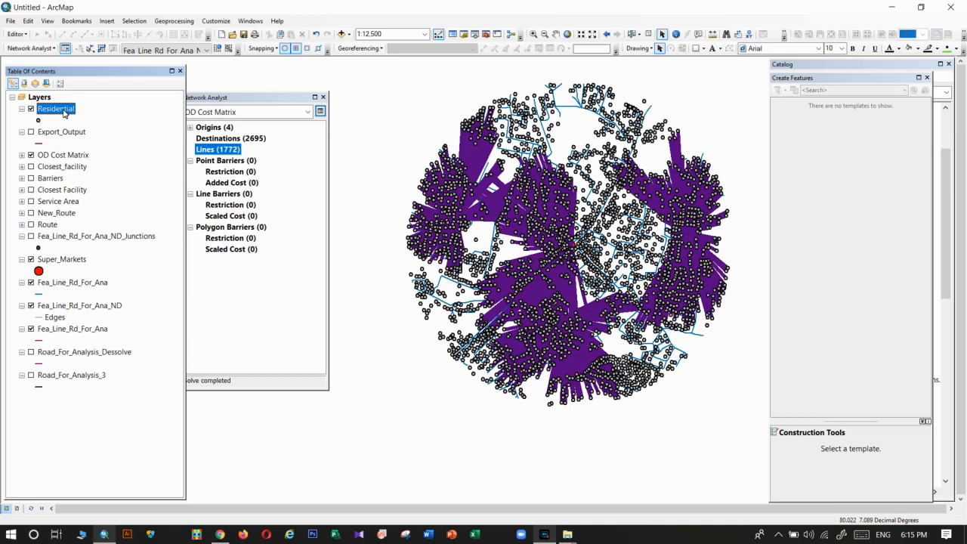
mouse_move(257, 119)
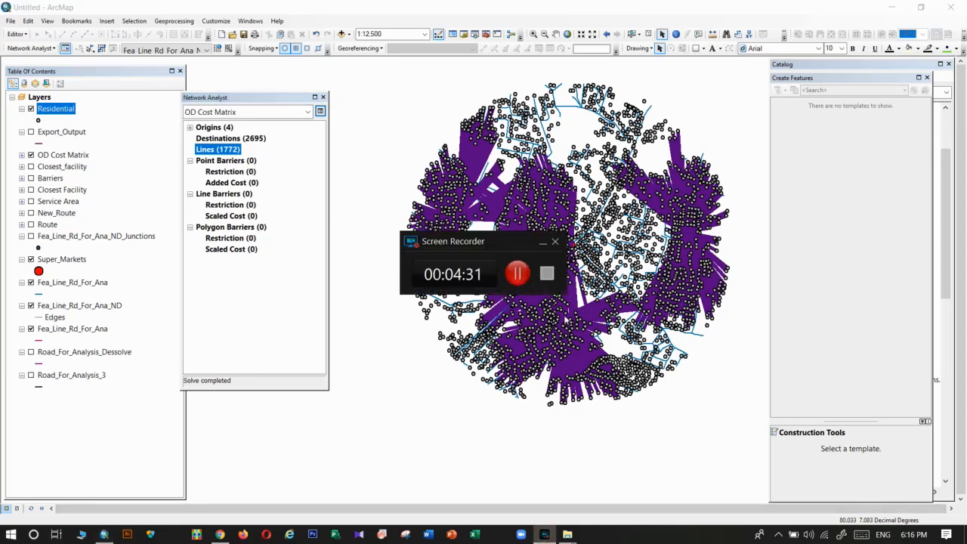
- Open the Network Analyst dropdown listing new analysis types such as OD Cost Matrix
click(30, 47)
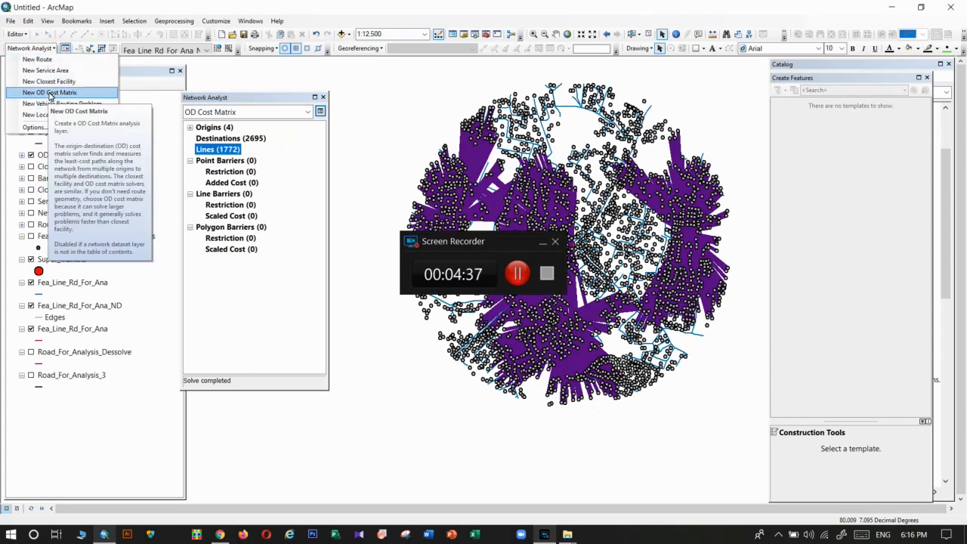
mouse_move(38, 59)
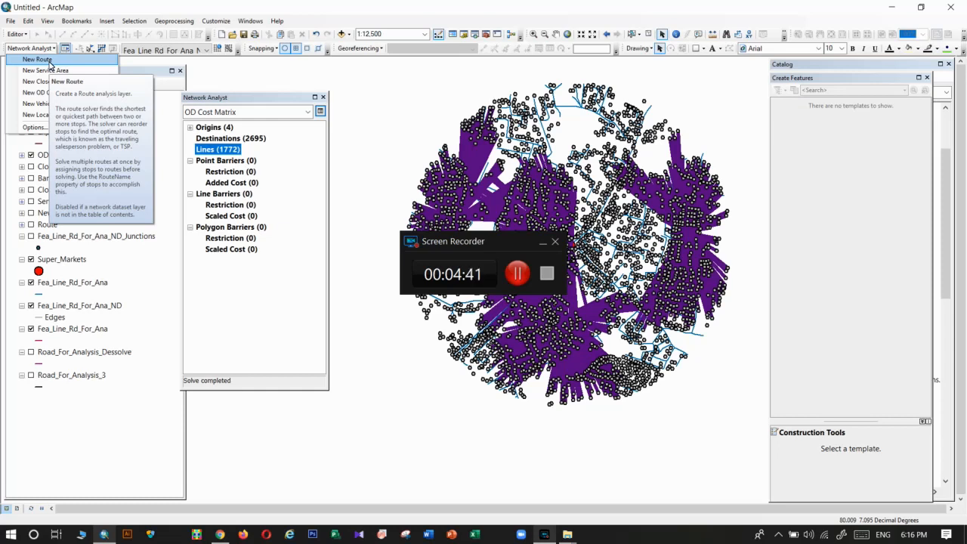
mouse_move(49, 92)
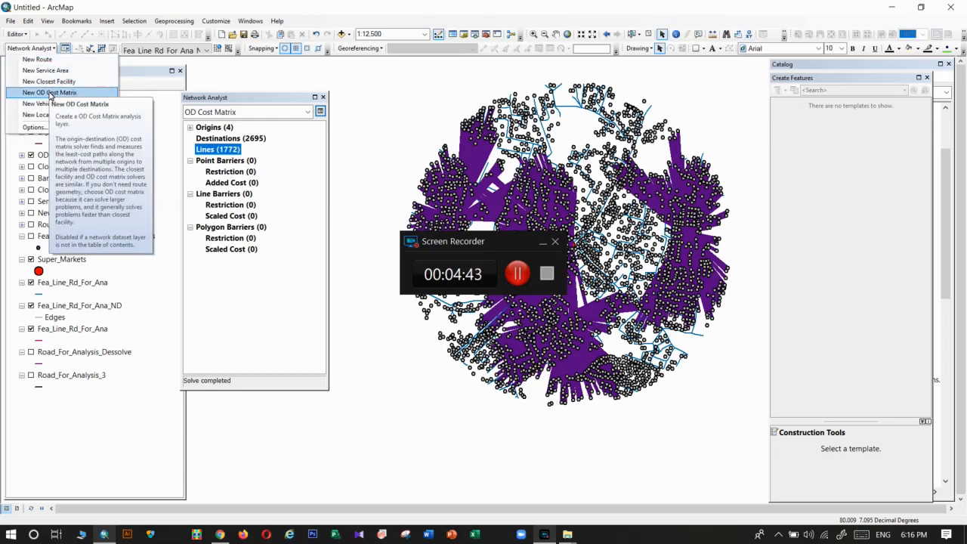